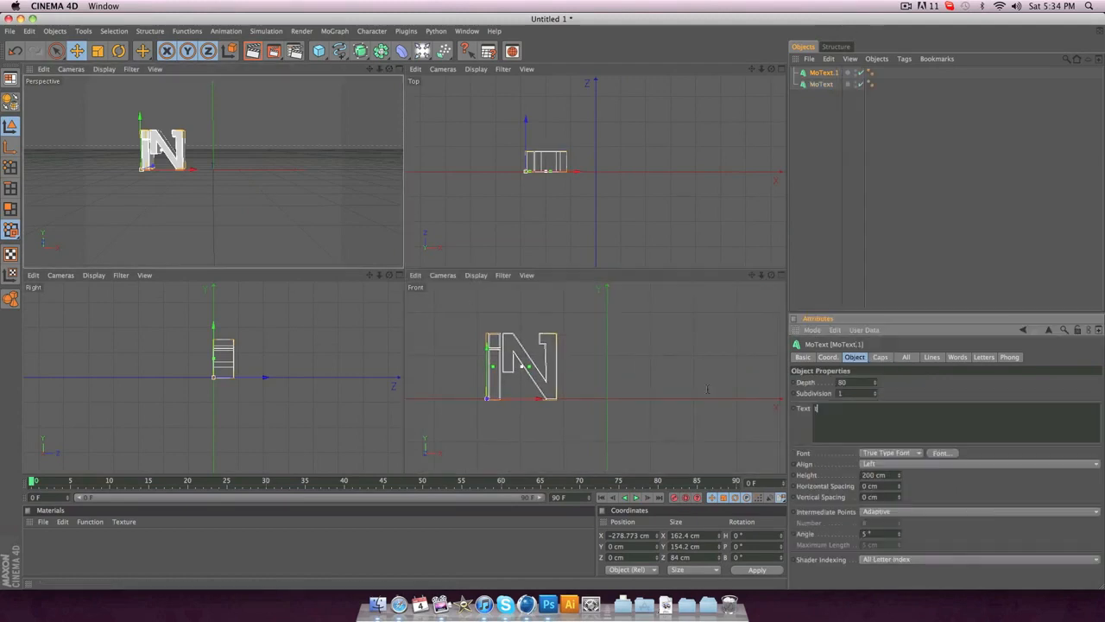
Add the THE MoText, round MONEY's edges with Fillet Caps, and begin importing a model
{"action": "type", "text": "tHe"}
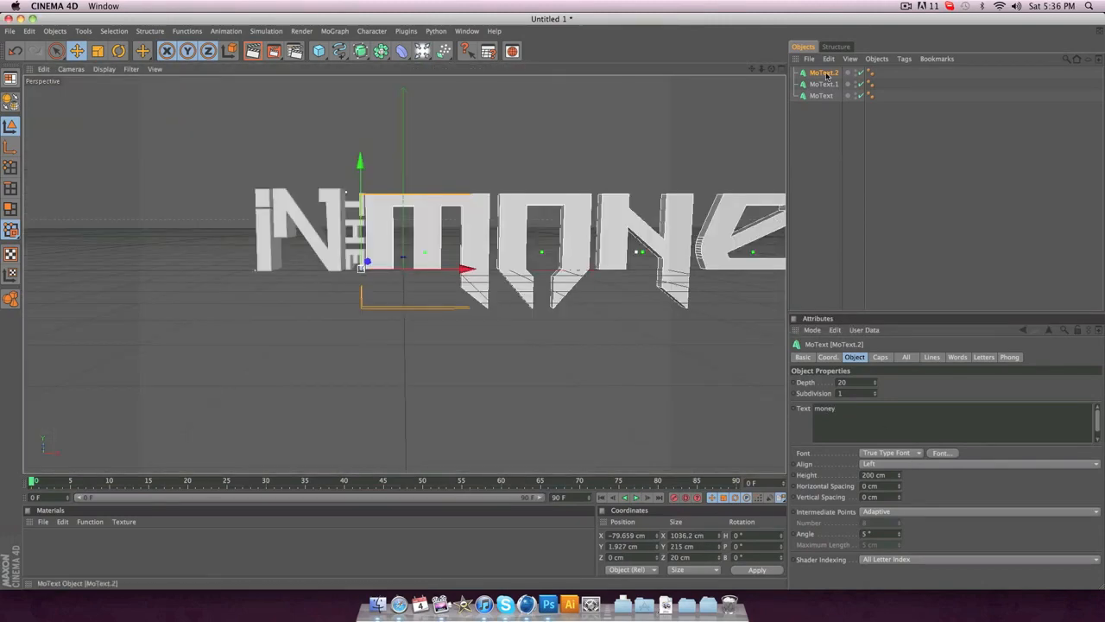
{"action": "left_click", "coordinate": [881, 356]}
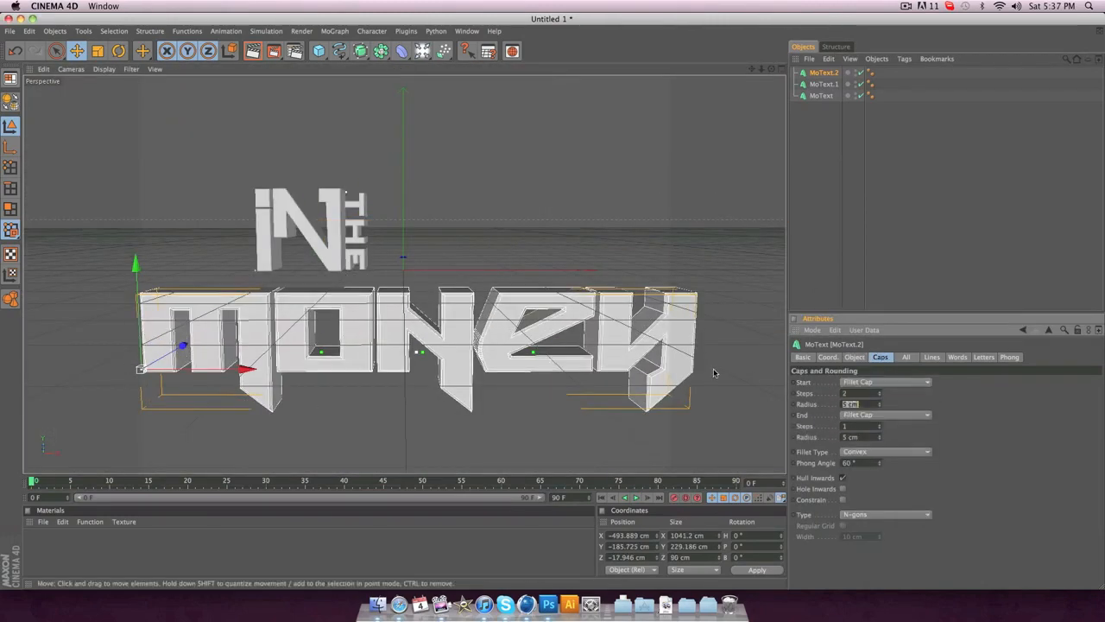
{"action": "left_click", "coordinate": [774, 70]}
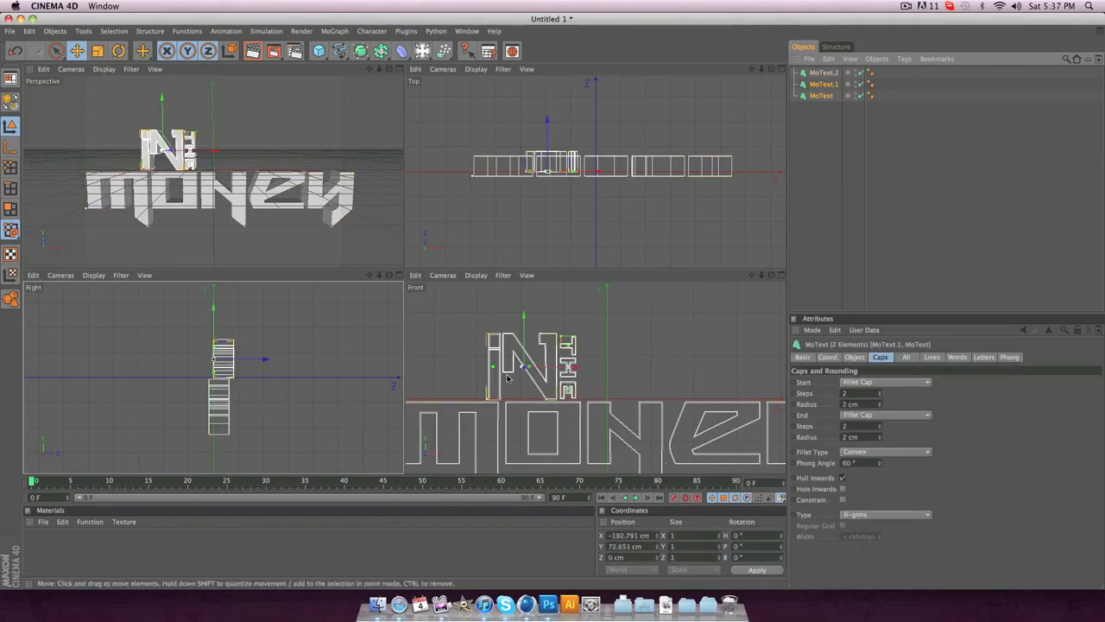
{"action": "left_click", "coordinate": [766, 70]}
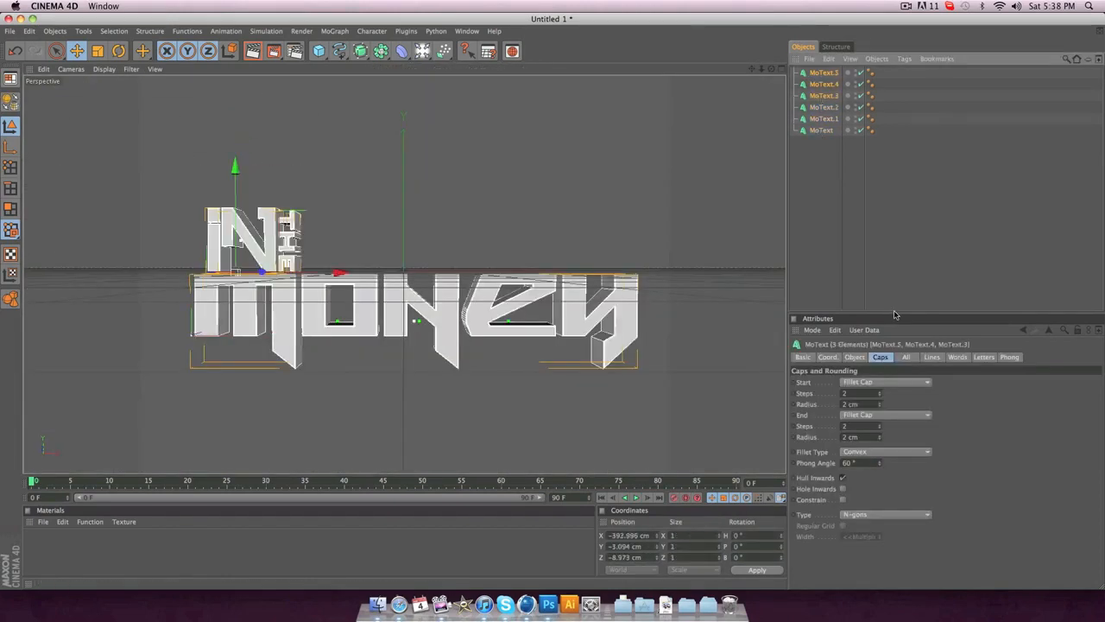
{"action": "left_click", "coordinate": [854, 356]}
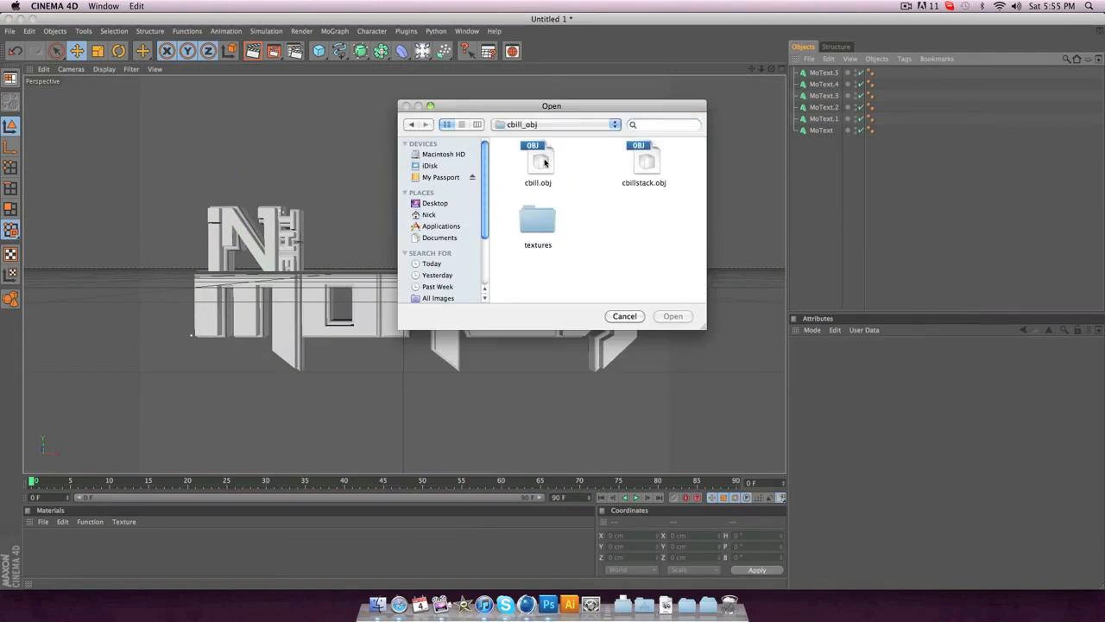
Import cbill.obj via Wavefront Import and position the bills around the text
{"action": "left_click", "coordinate": [674, 314]}
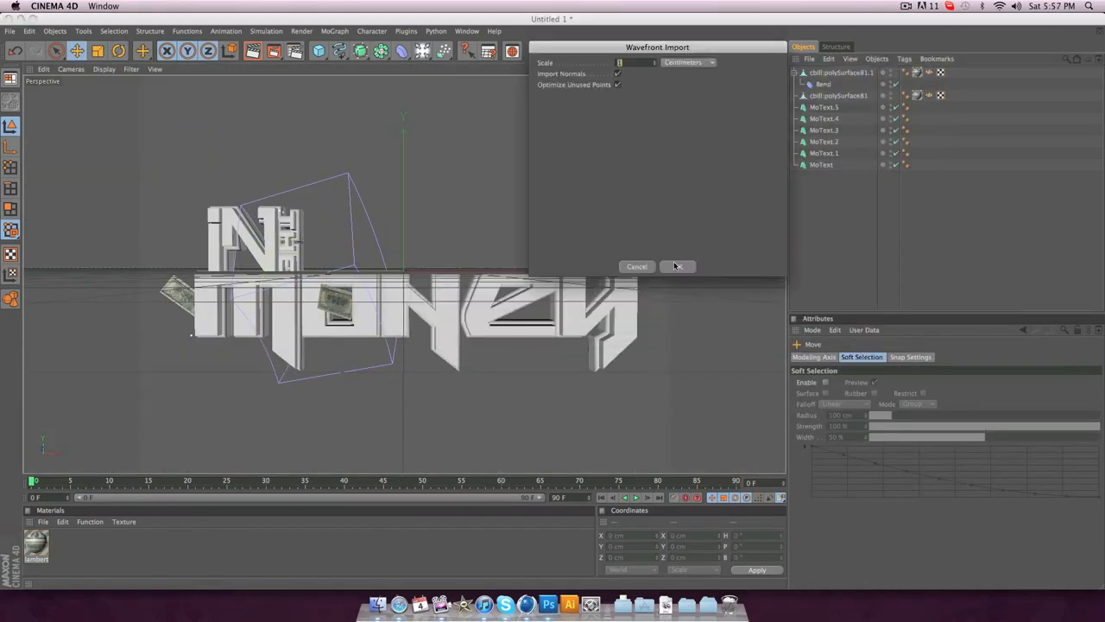
{"action": "left_click", "coordinate": [677, 266]}
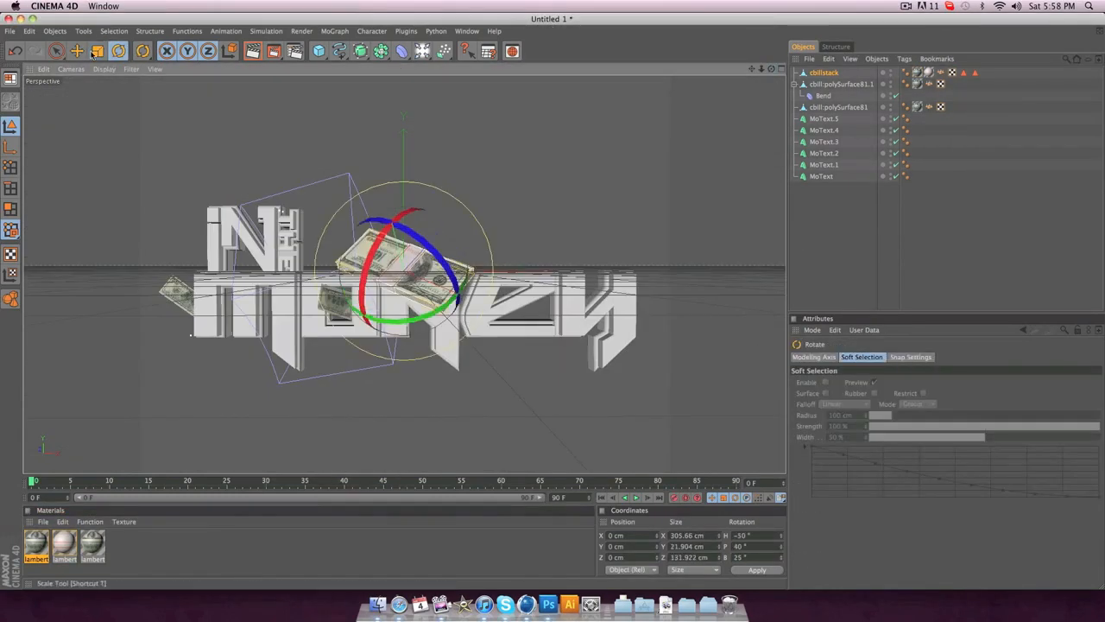
{"action": "left_click", "coordinate": [824, 73]}
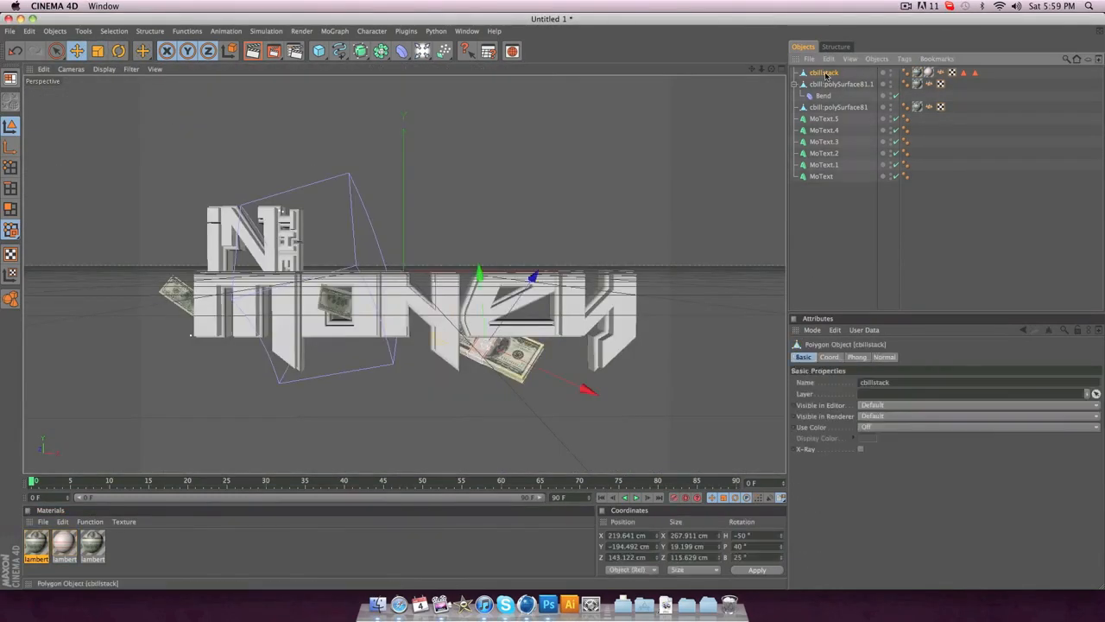
{"action": "left_click", "coordinate": [118, 50]}
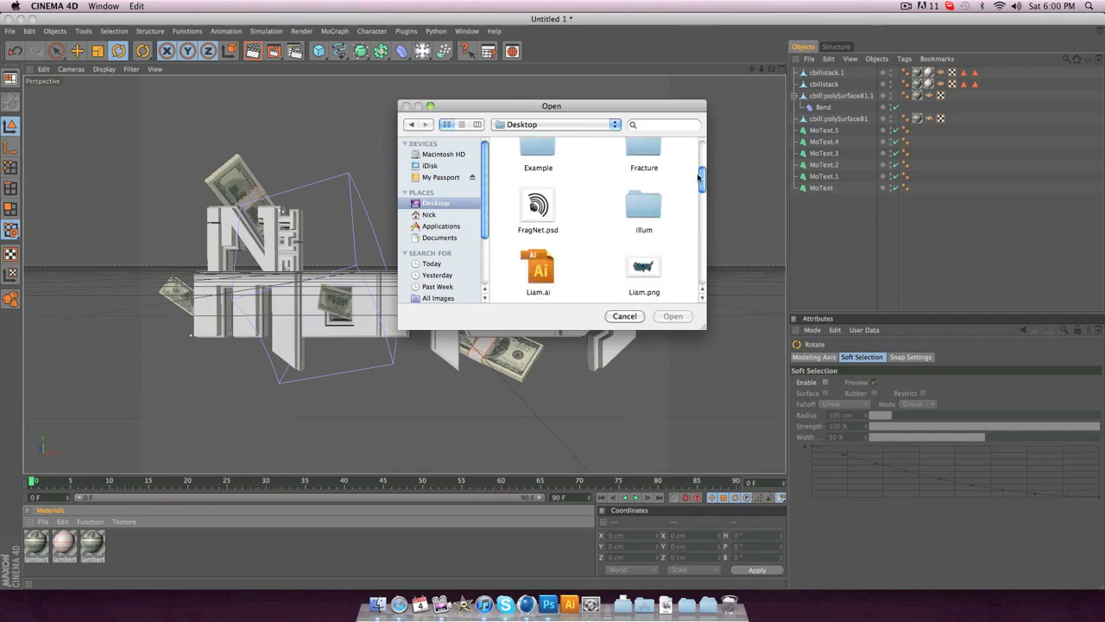
Load the C4D materials file and adjust the green material's Reflection Fresnel gradient
{"action": "type", "text": "C4D"}
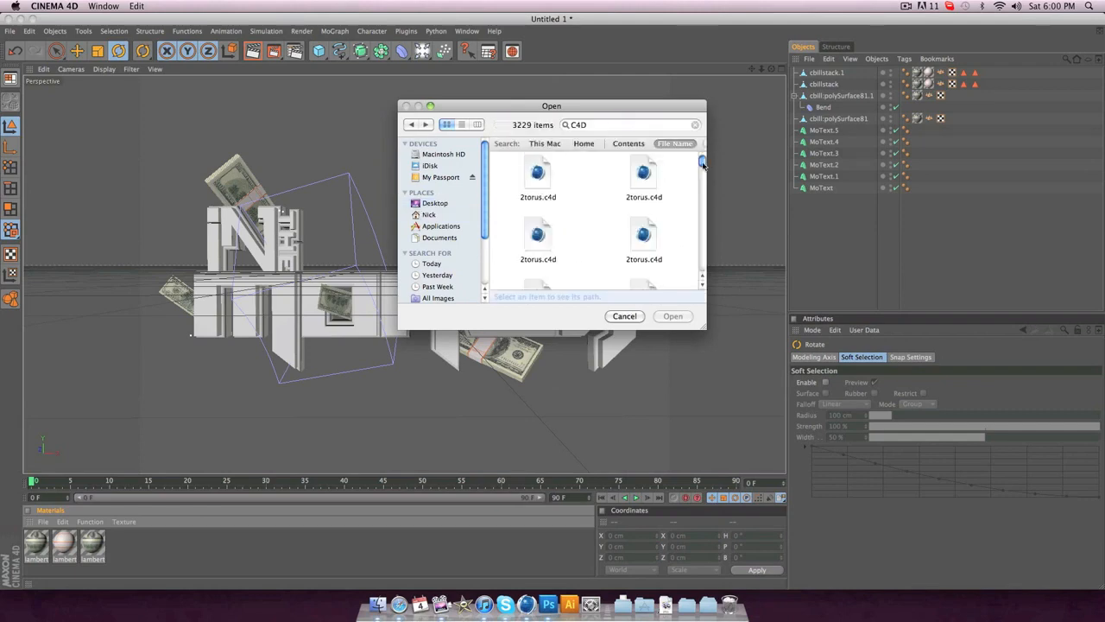
{"action": "left_click", "coordinate": [673, 316]}
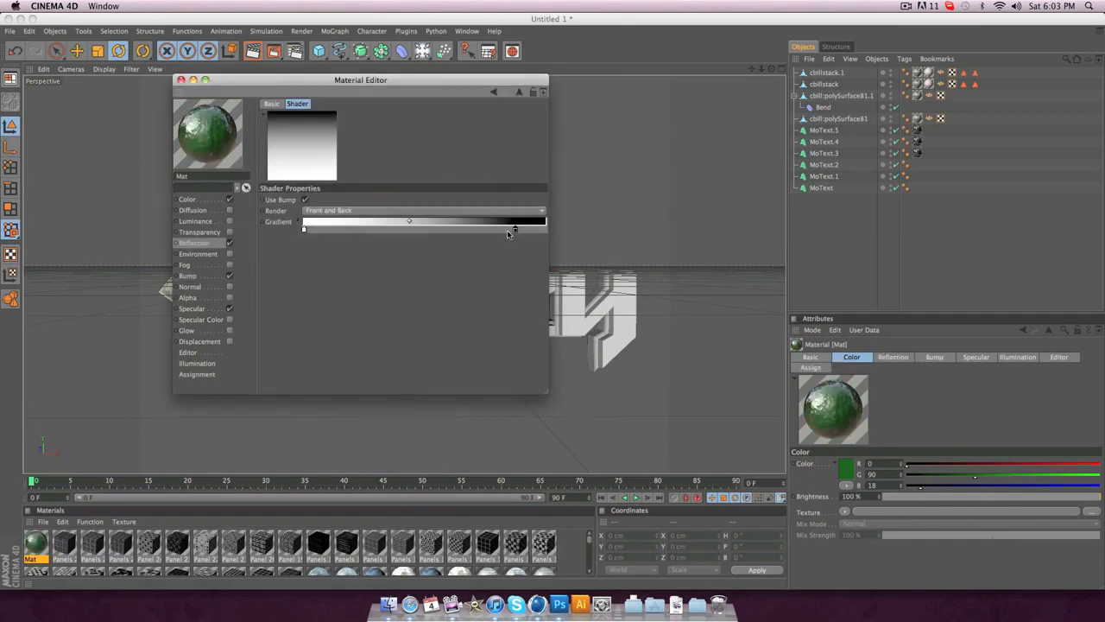
{"action": "left_click", "coordinate": [179, 79]}
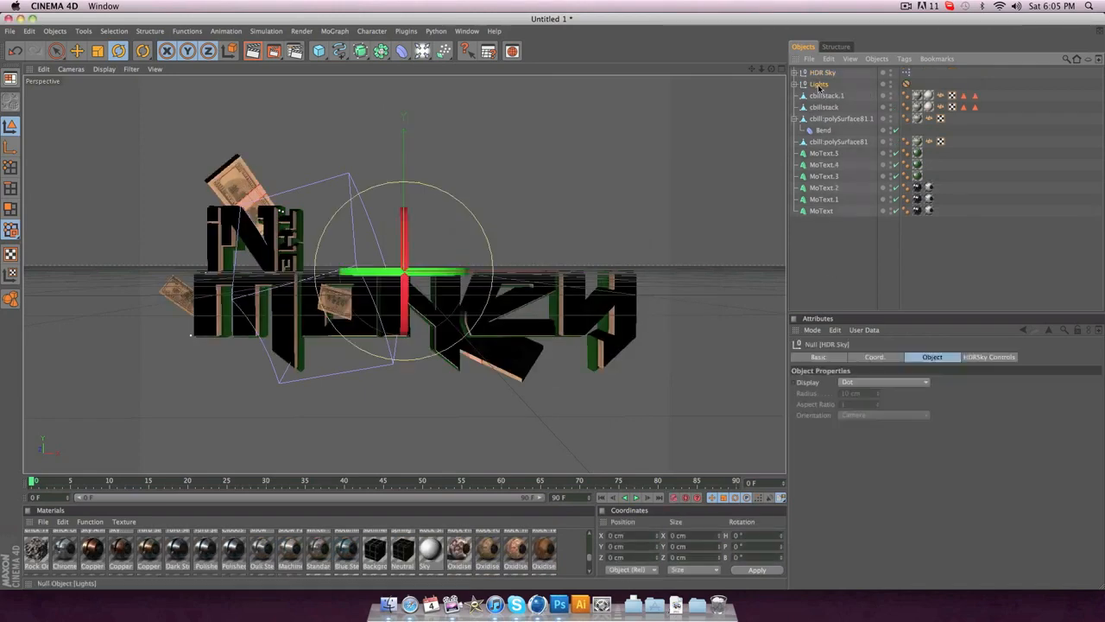
Load the night skyline HDRI into the sky material's Luminance texture
{"action": "left_click", "coordinate": [795, 83]}
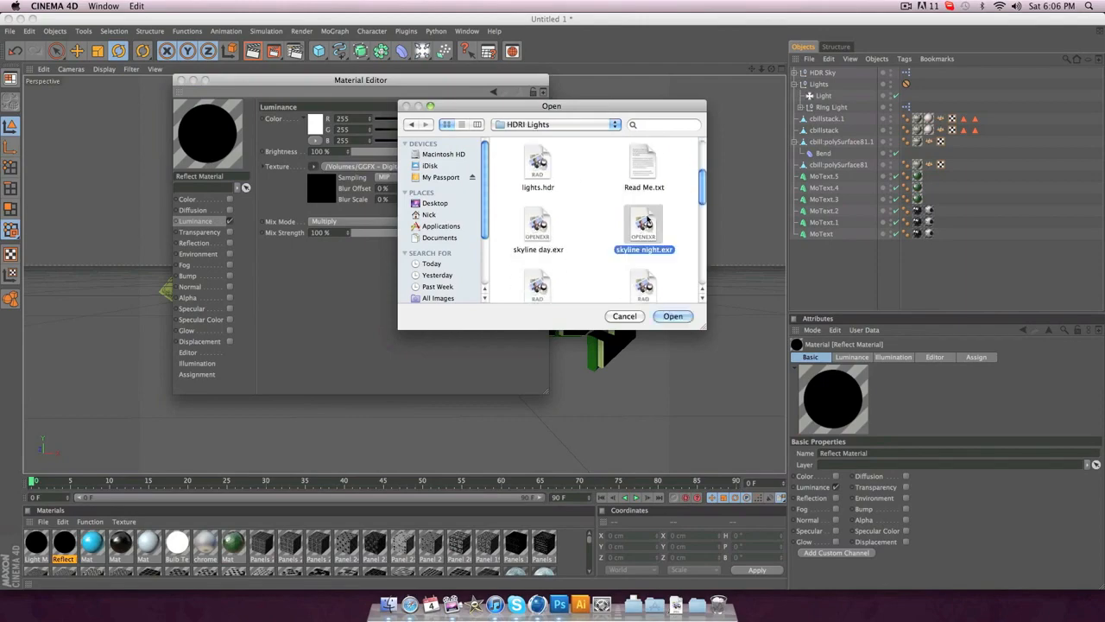
{"action": "left_click", "coordinate": [673, 314]}
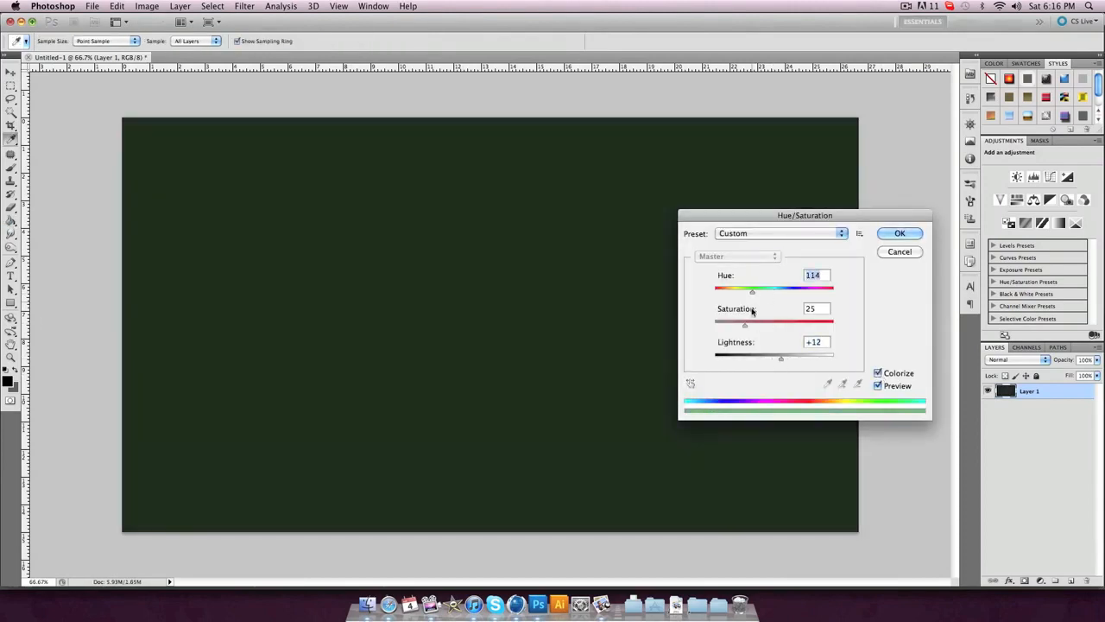
Colorize the background layer dark green and place the money texture and render
{"action": "left_click", "coordinate": [900, 234]}
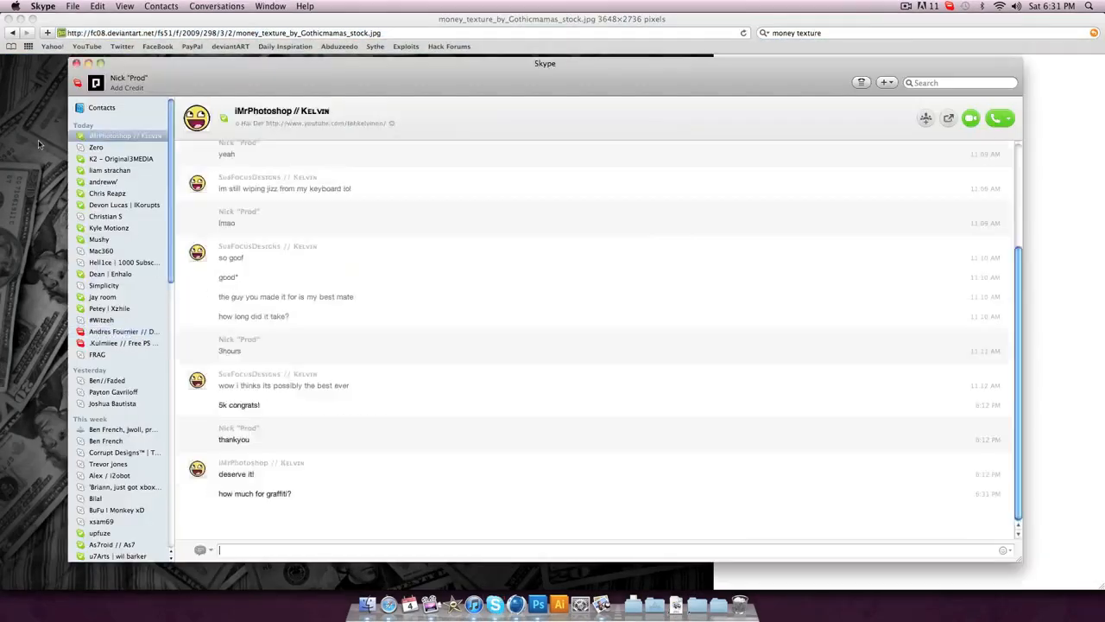
{"action": "left_click", "coordinate": [539, 605]}
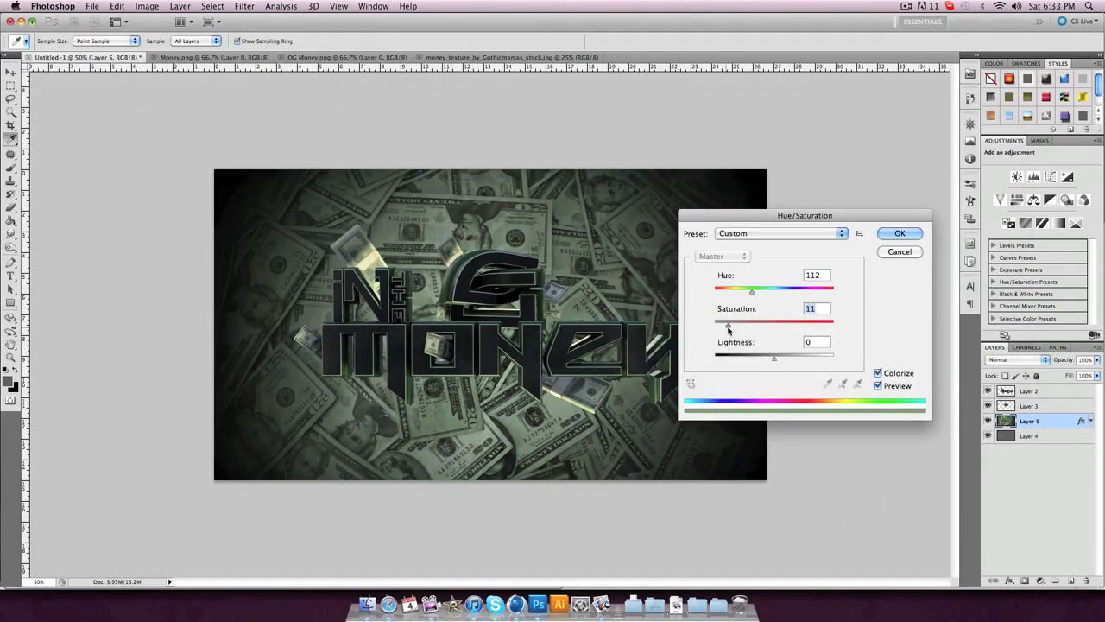
Colorize the money texture layer to Hue 112 with low saturation
{"action": "left_click", "coordinate": [900, 233]}
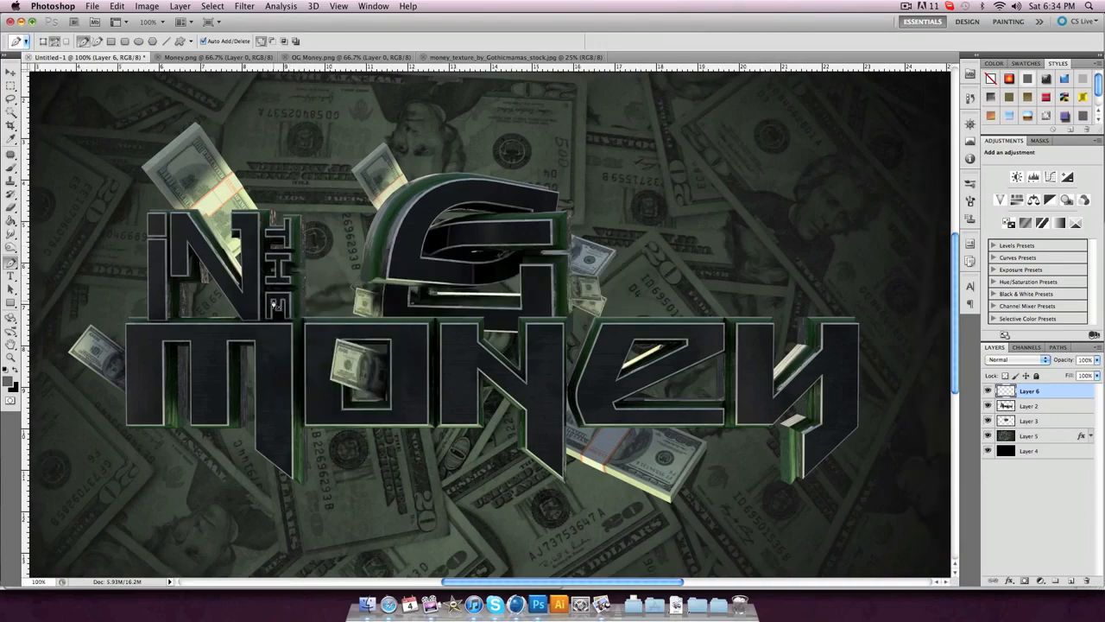
Stroke the pen path with light and give it a pale green Outer Glow
{"action": "right_click", "coordinate": [535, 277]}
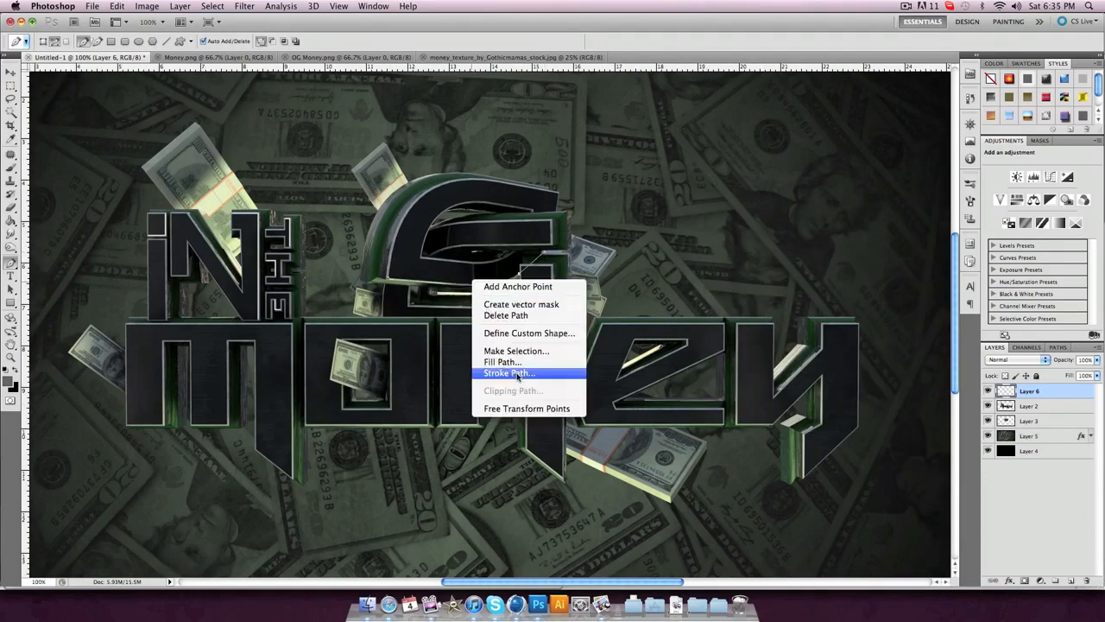
{"action": "left_click", "coordinate": [508, 373]}
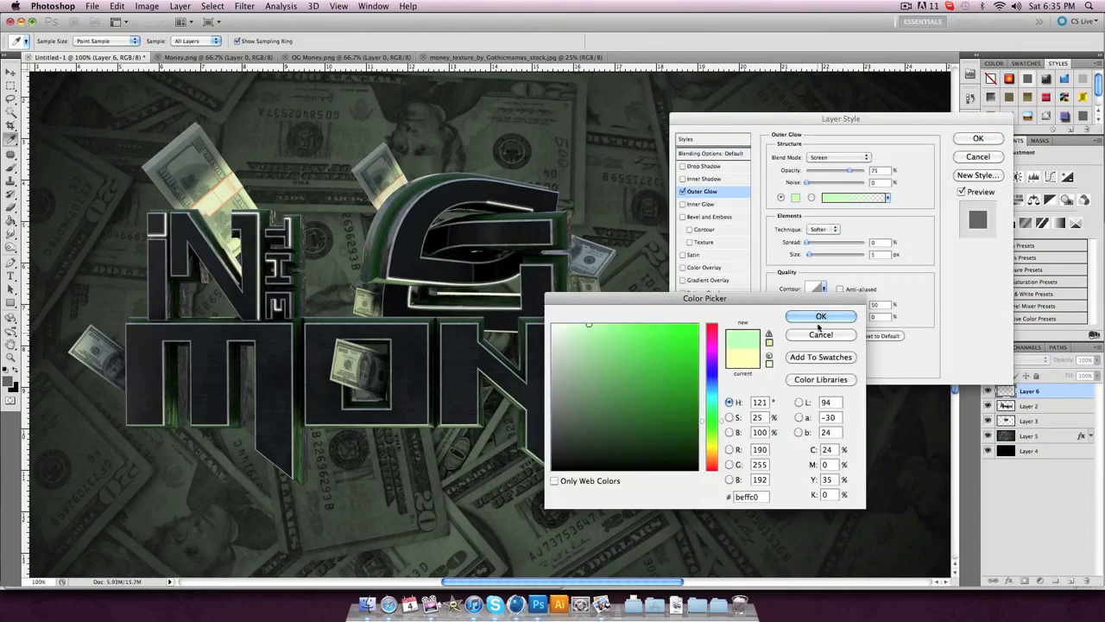
{"action": "left_click", "coordinate": [820, 316]}
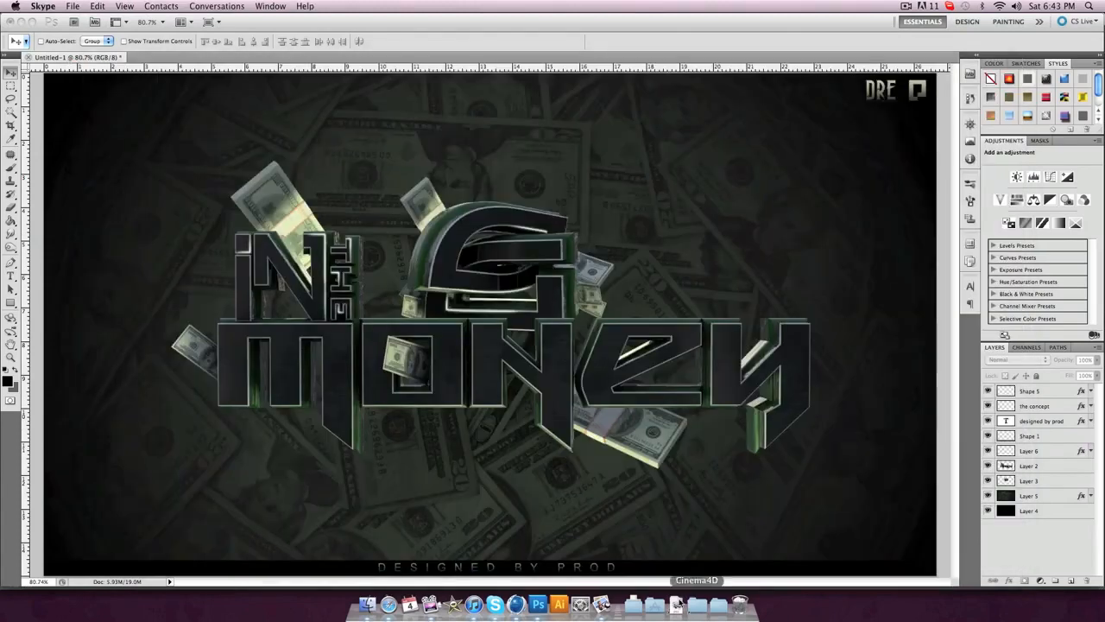
Place the DESIGNED BY PROD credit at the bottom and the logo top-right
{"action": "left_click", "coordinate": [1019, 359]}
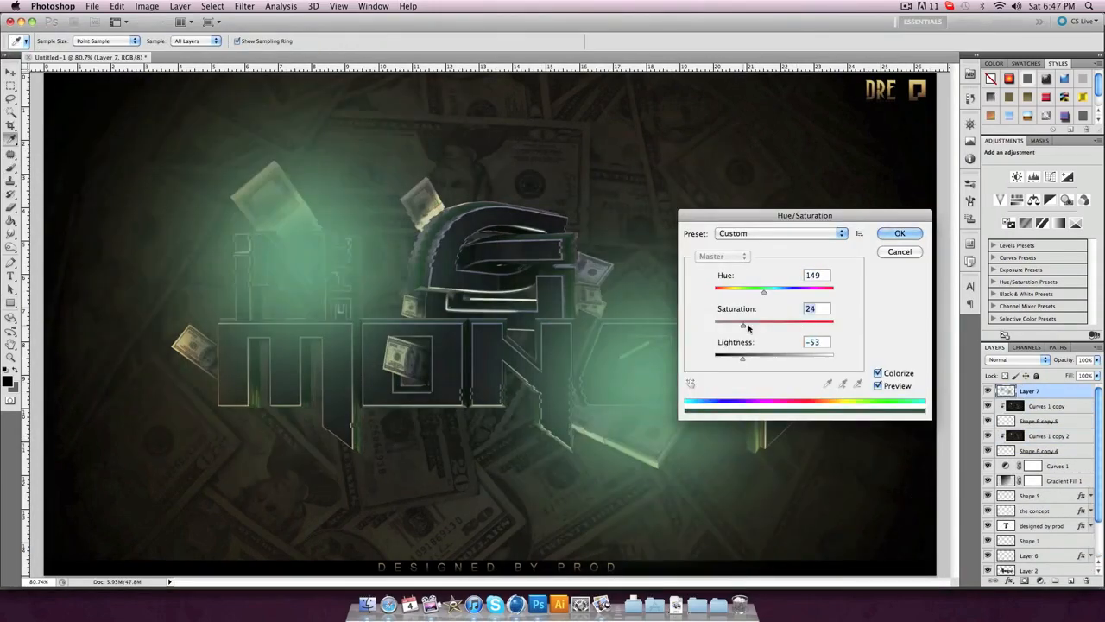
Colorize both painted light layers green with Hue/Saturation
{"action": "left_click", "coordinate": [900, 234]}
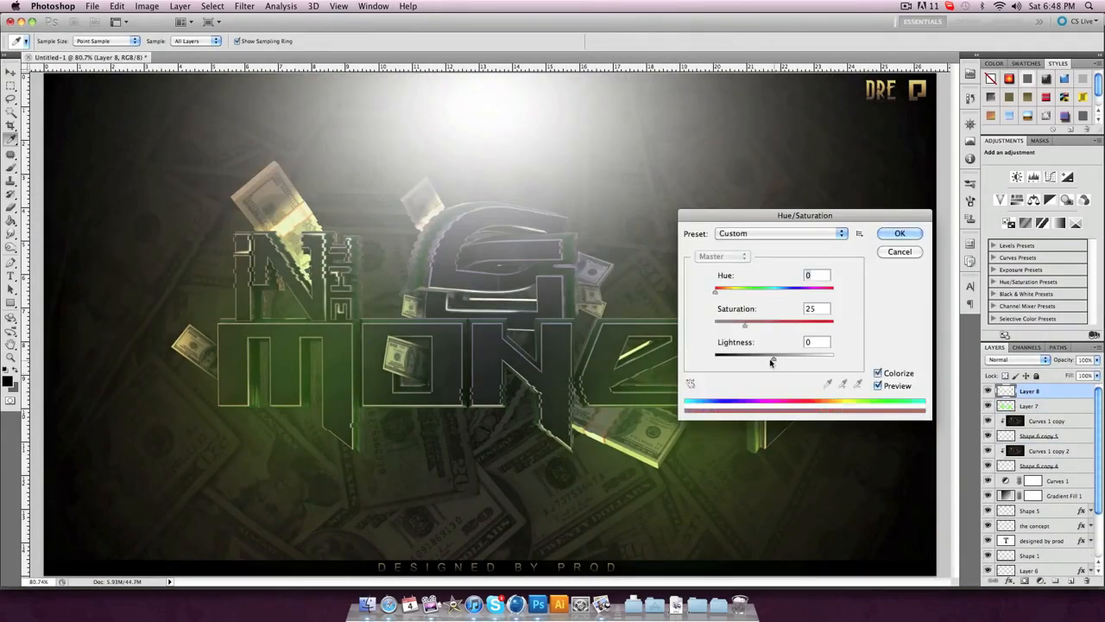
{"action": "left_click", "coordinate": [900, 233]}
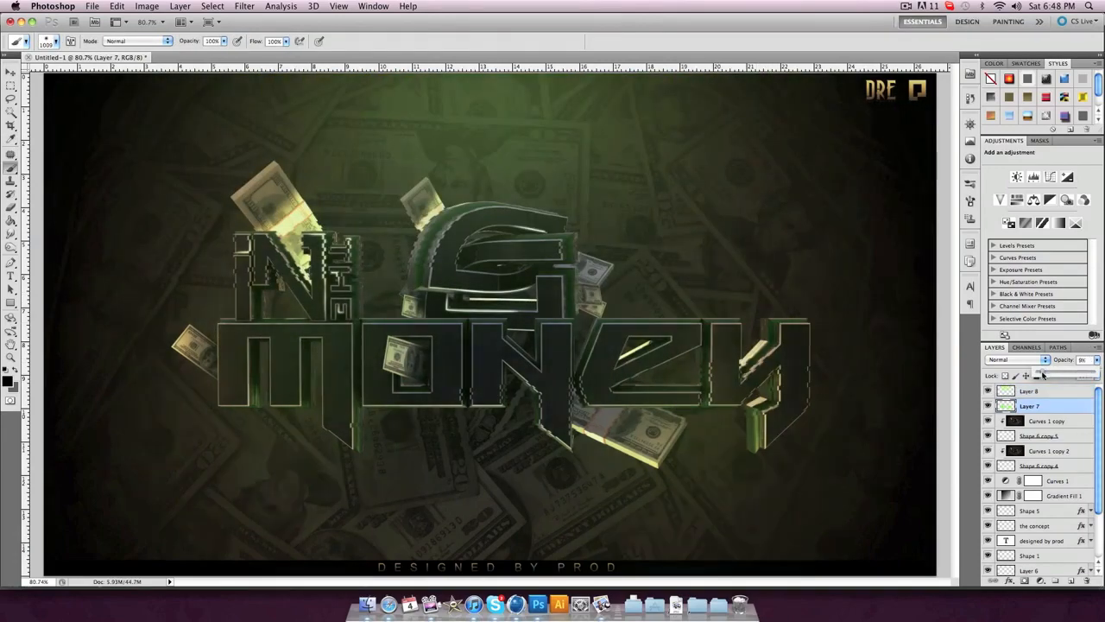